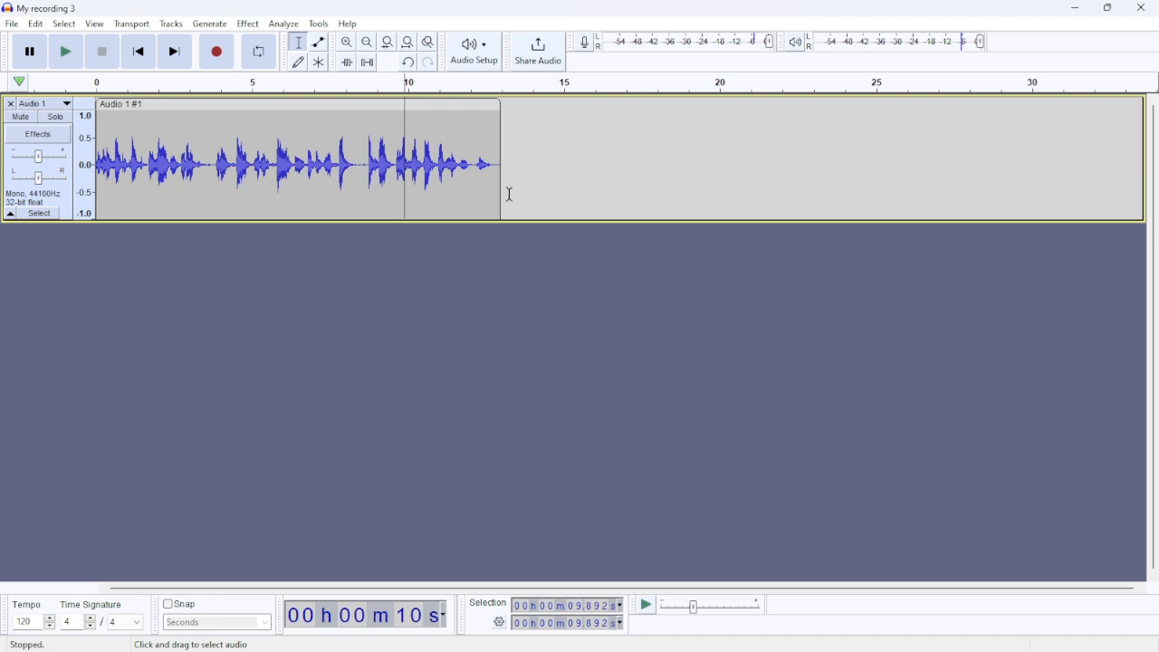
Step: Select the entire 13-second voice recording on the mono track
left_click(11, 22)
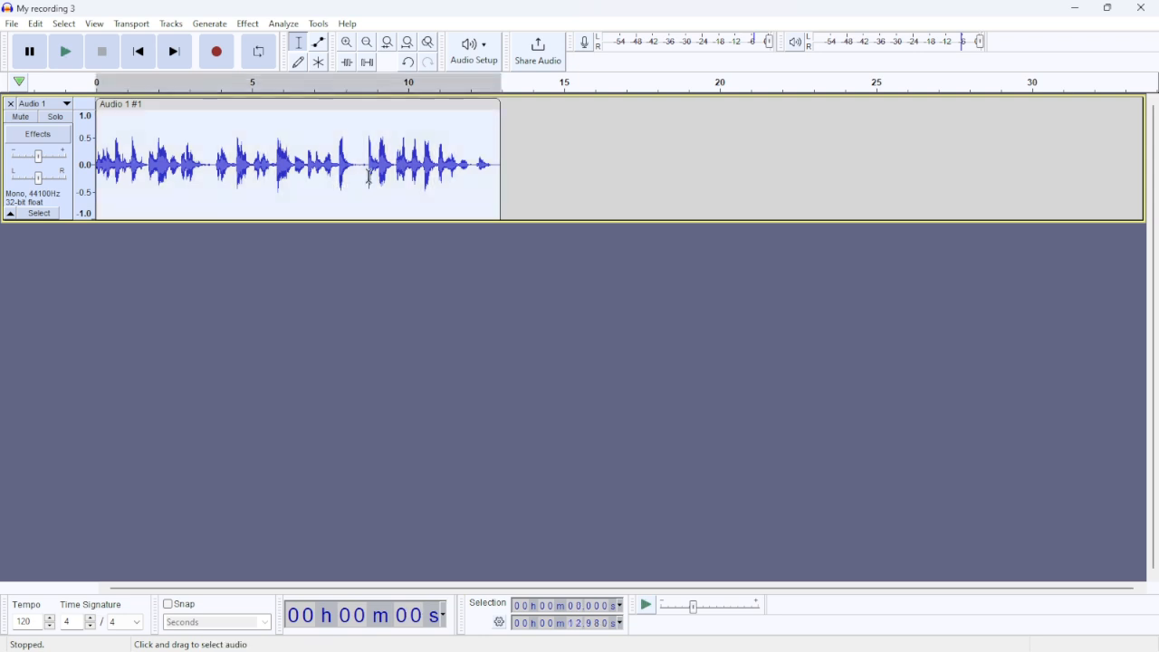
Step: Browse the Effect menu's EQ and Filters list for the selected clip
left_click(370, 163)
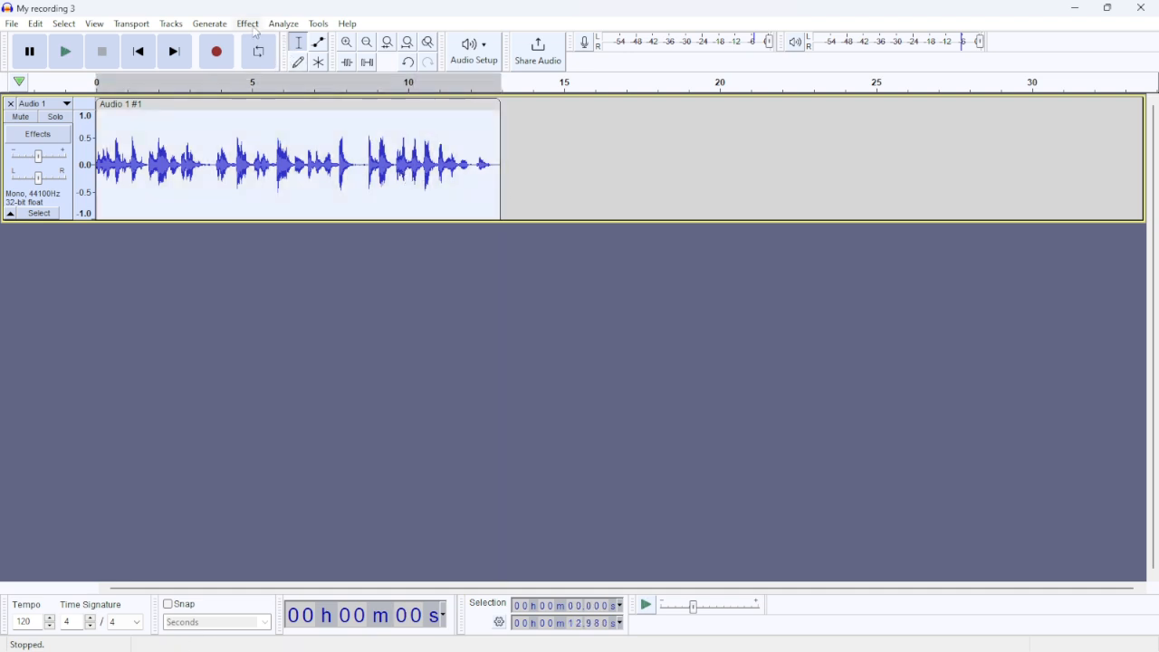
left_click(246, 22)
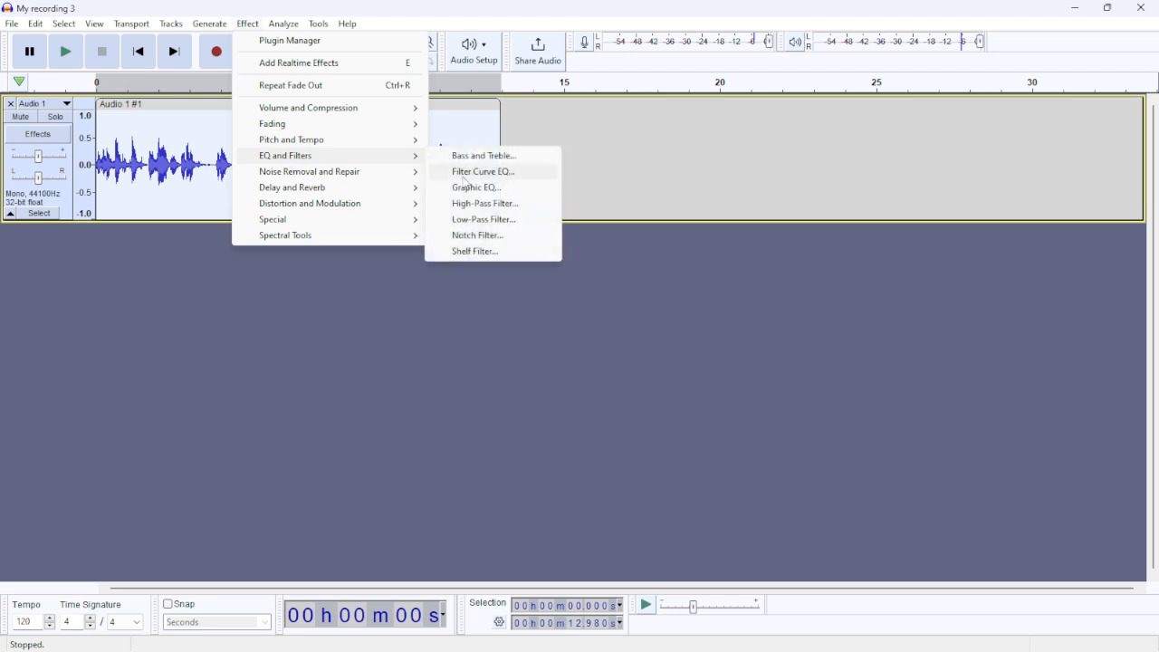
mouse_move(474, 187)
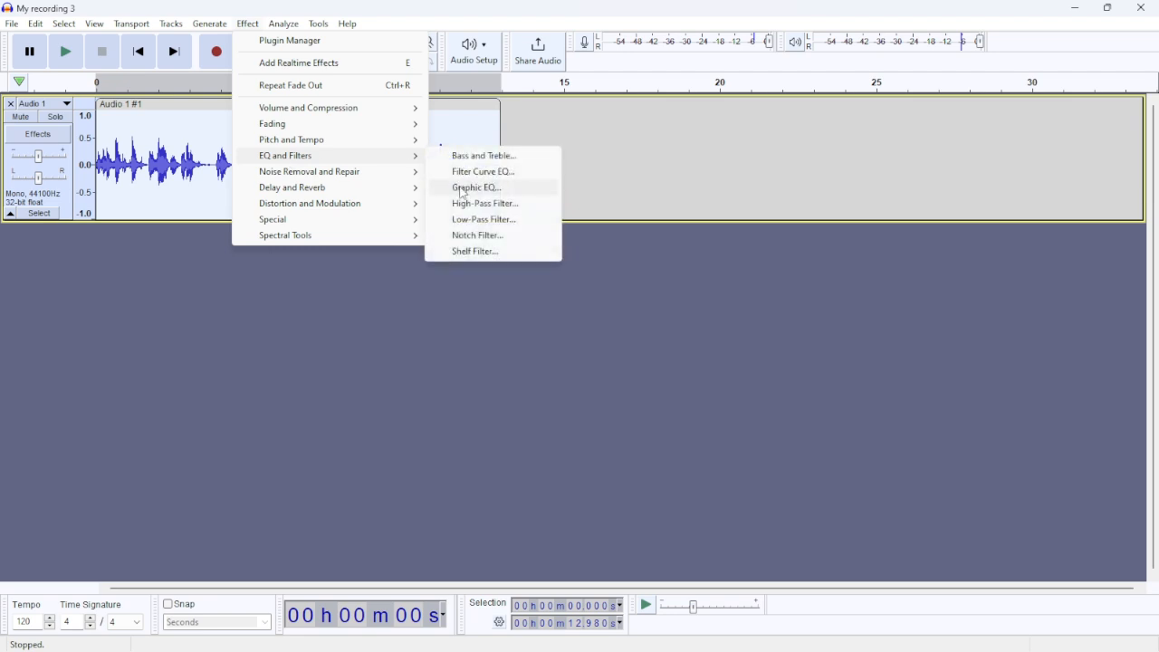
Step: Launch Graphic EQ on the clip and browse its factory presets
left_click(474, 186)
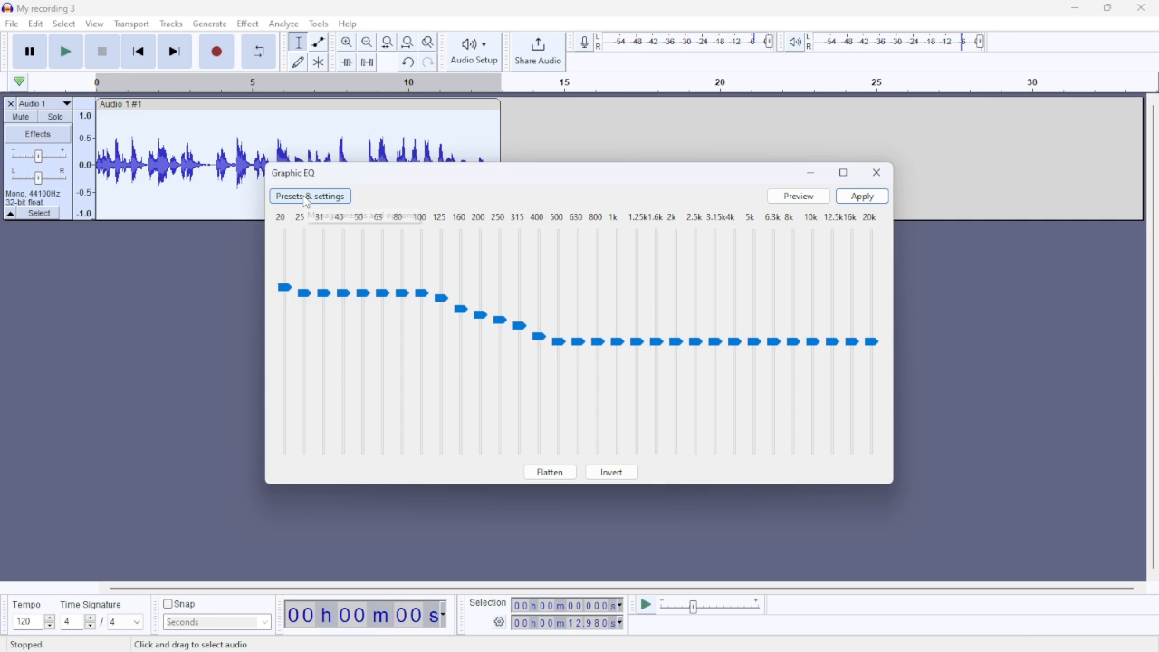
left_click(310, 195)
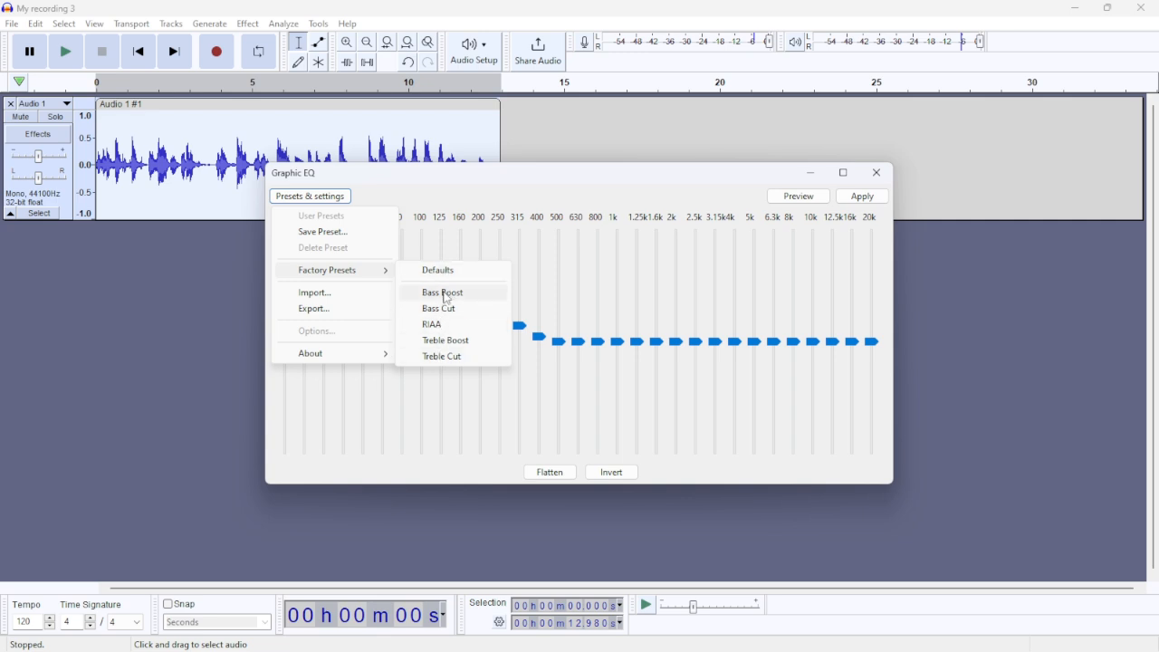
mouse_move(443, 294)
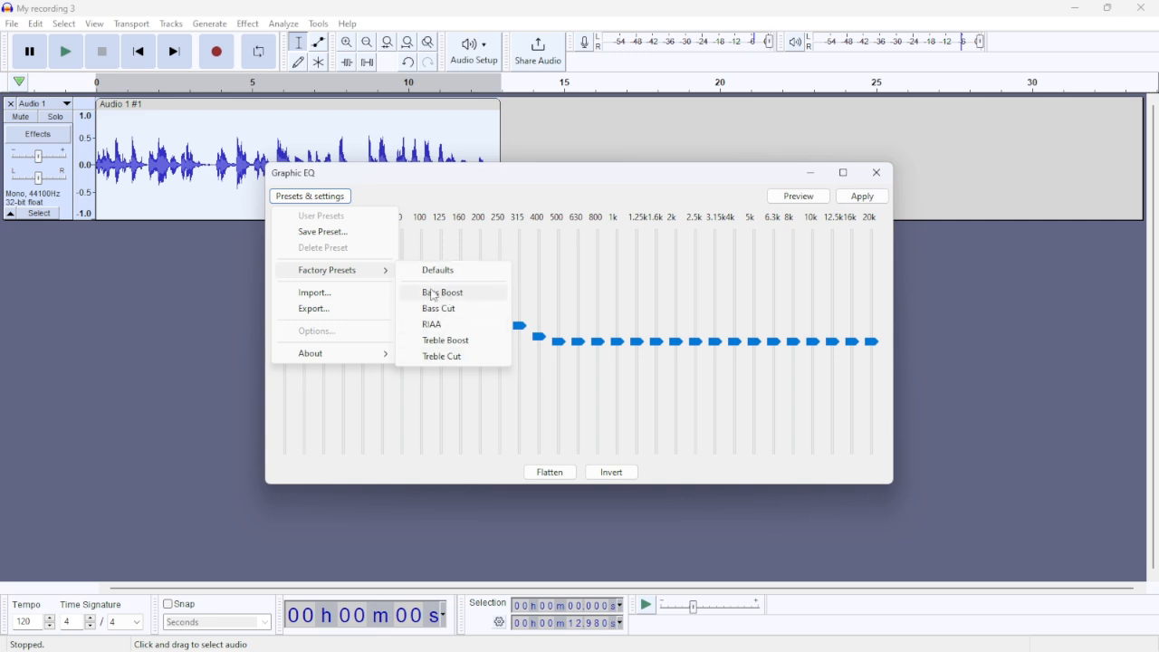
Step: Load the Bass Boost factory preset and apply it to the recording
left_click(441, 291)
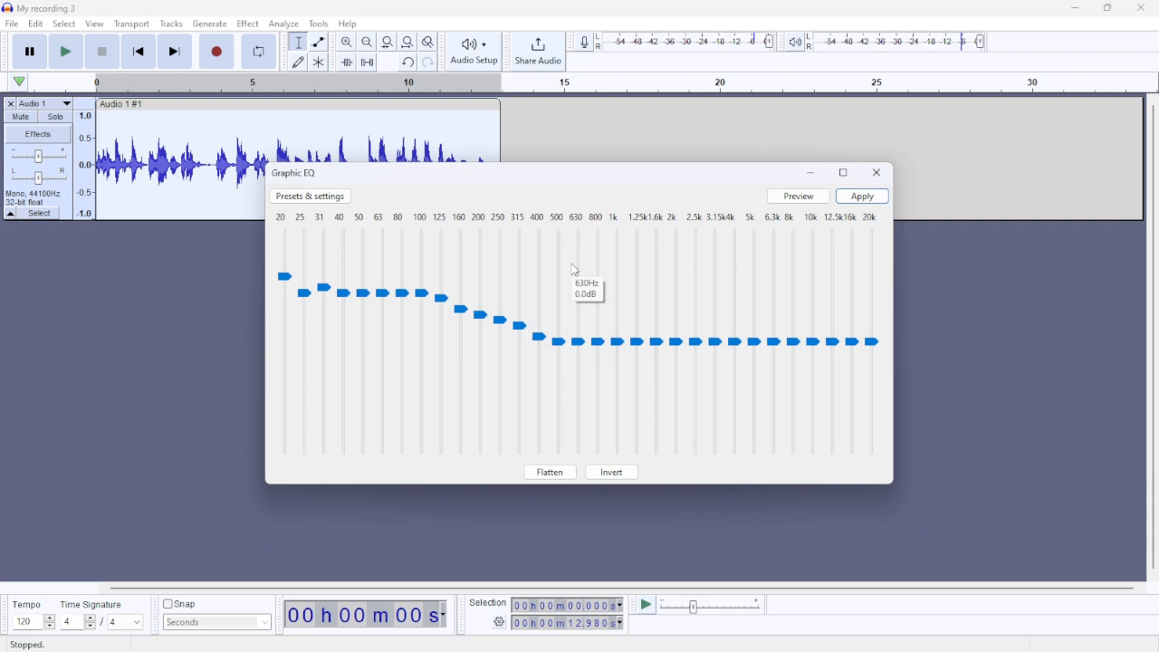
mouse_move(862, 196)
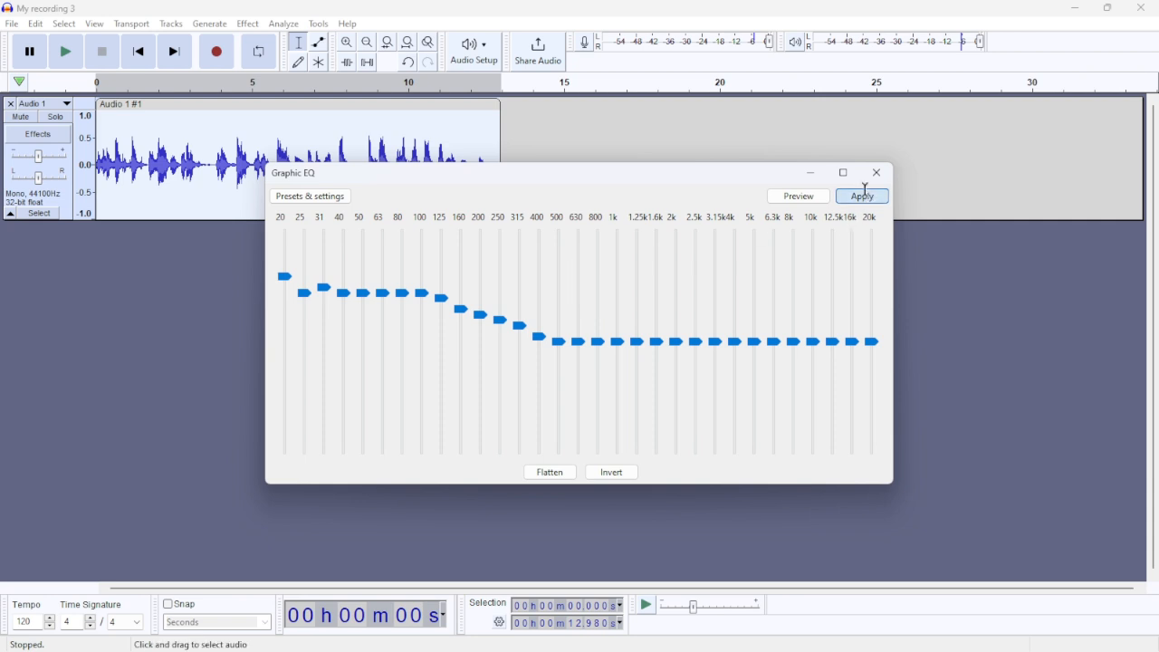
left_click(862, 195)
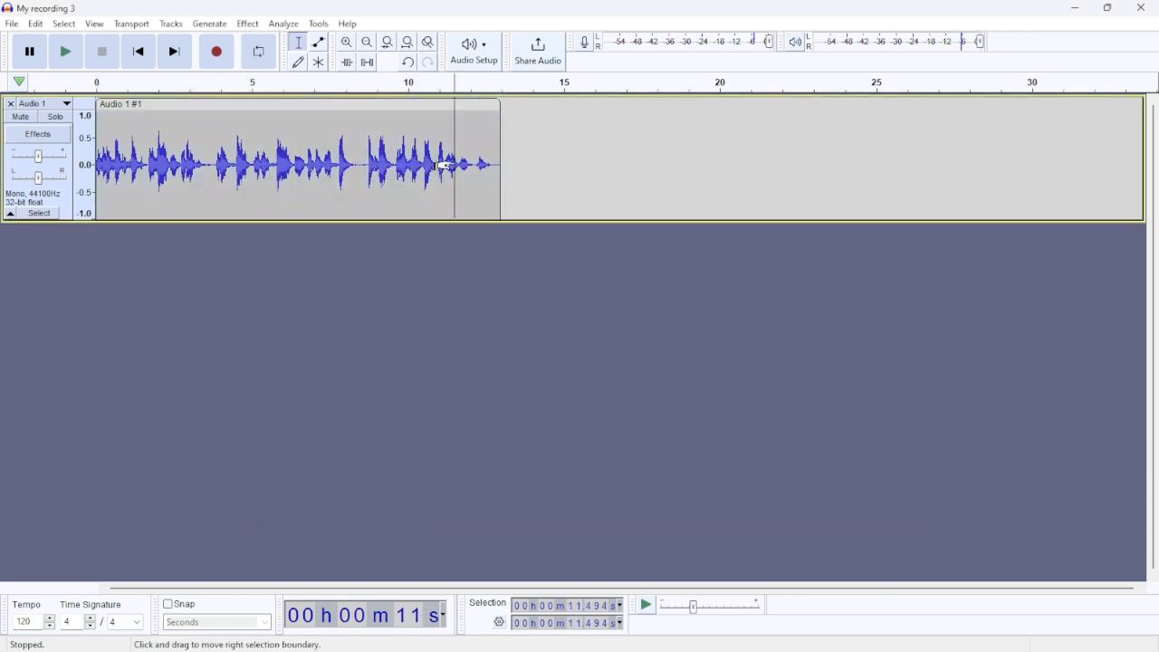